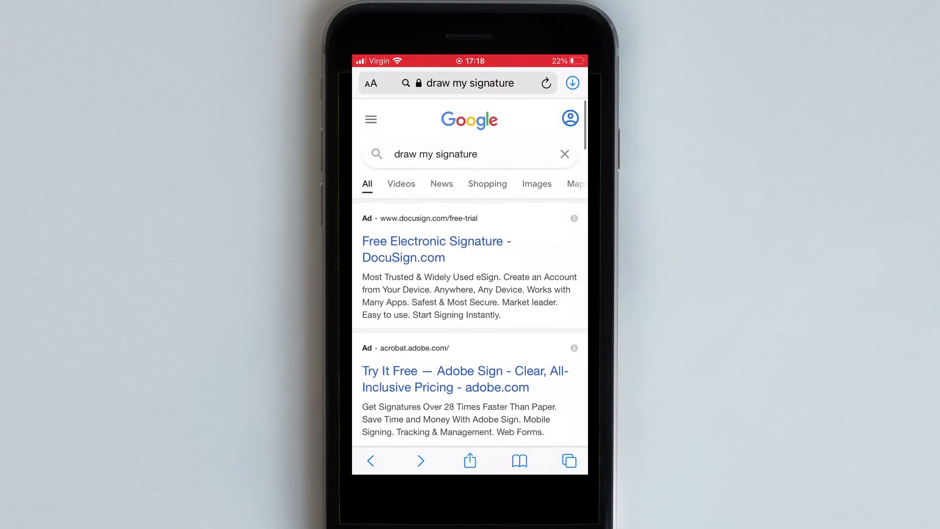
Scroll through the Google results for 'draw my signature'
scroll(down, 3)
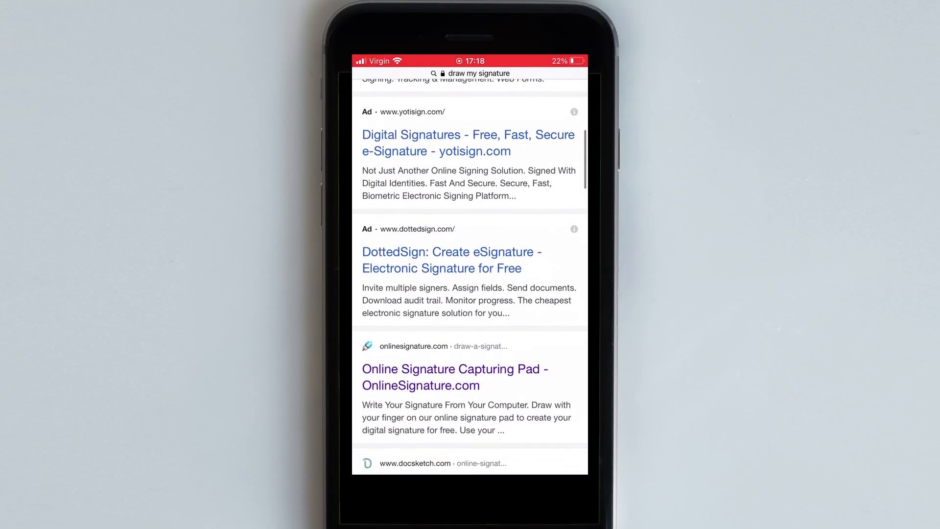
scroll(down, 3)
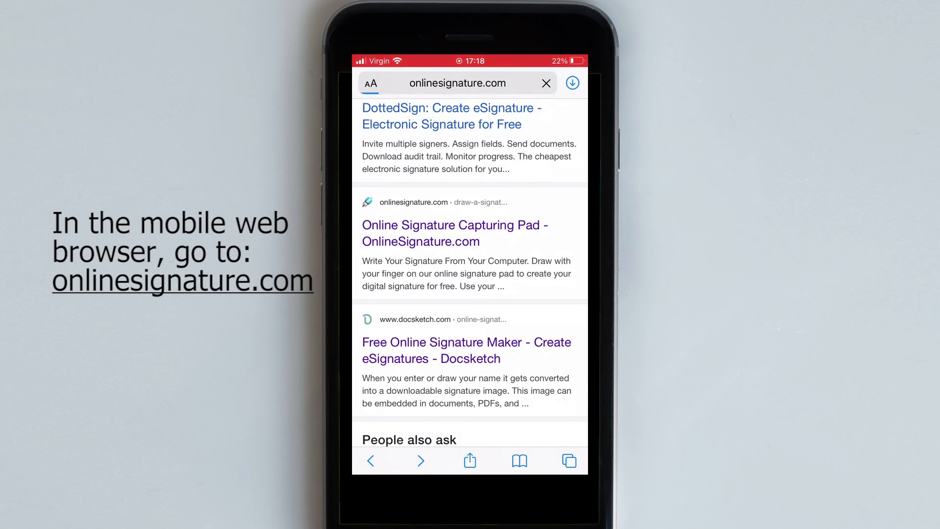
Draw a freehand signature on the Draw Your Signature pad, clearing and redrawing until satisfied
click(453, 233)
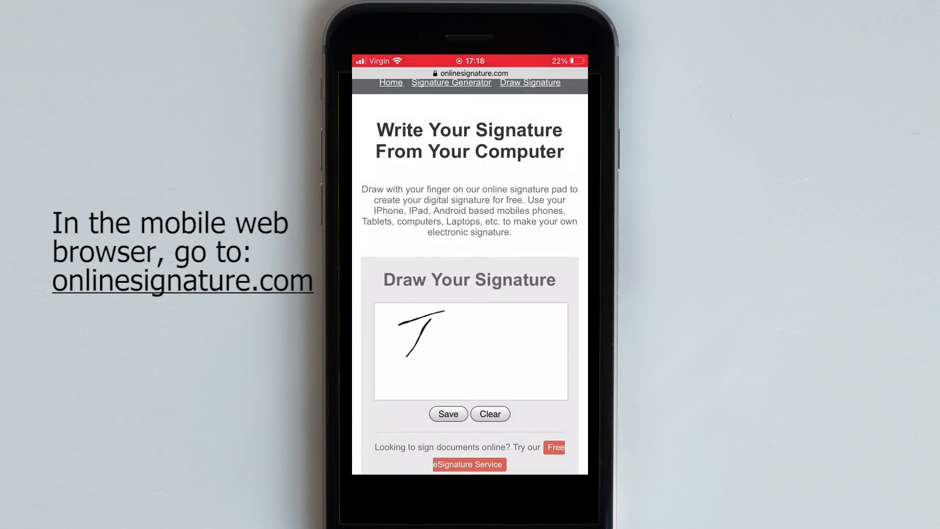
drag(420, 336, 486, 335)
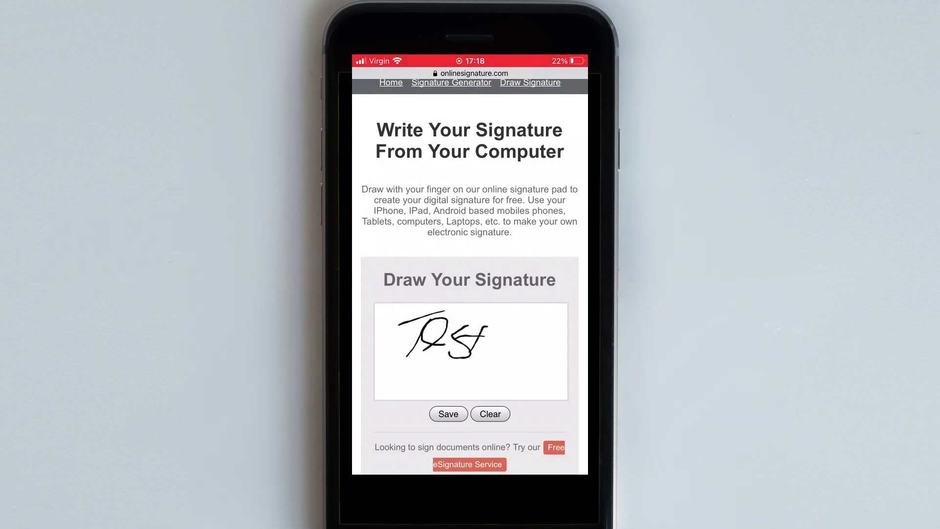
click(490, 413)
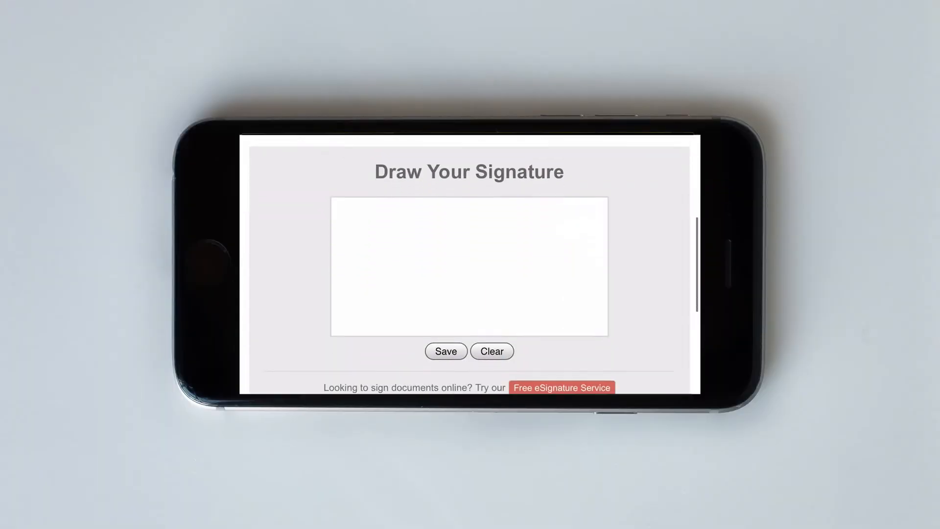
drag(376, 292, 423, 257)
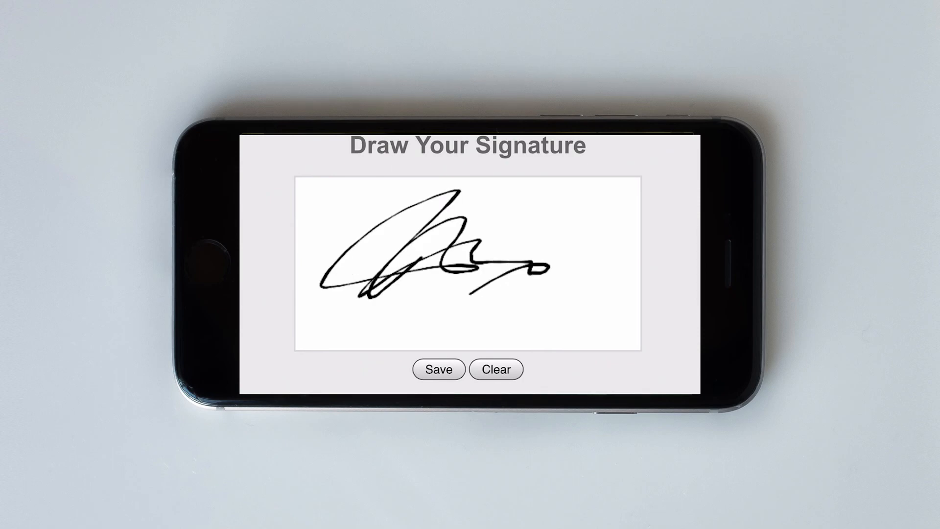
click(496, 369)
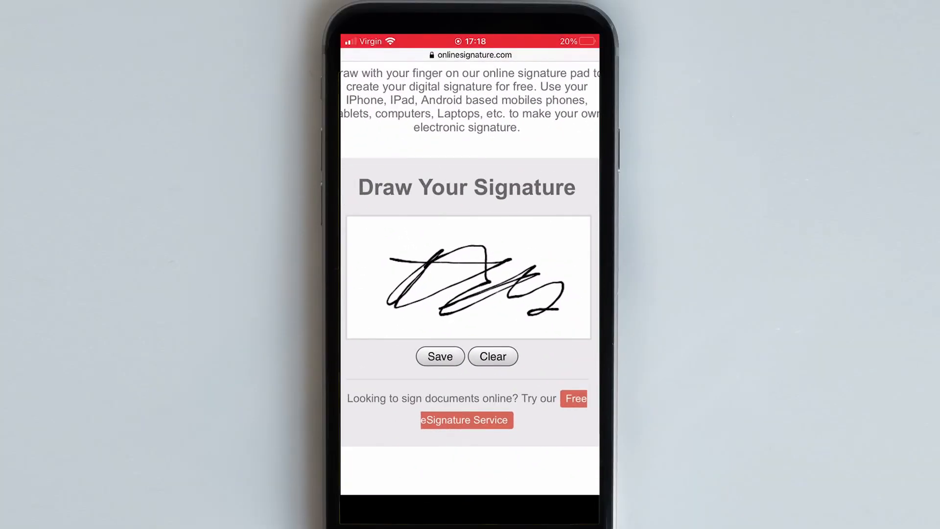
Download the drawn signature as a PNG and view it as the 'Unknown 4' image
scroll(down, 3)
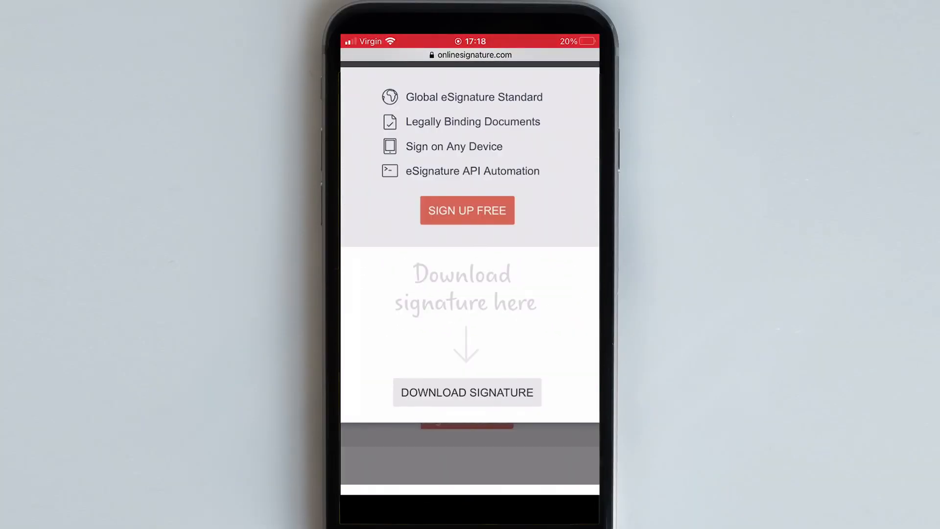
click(466, 392)
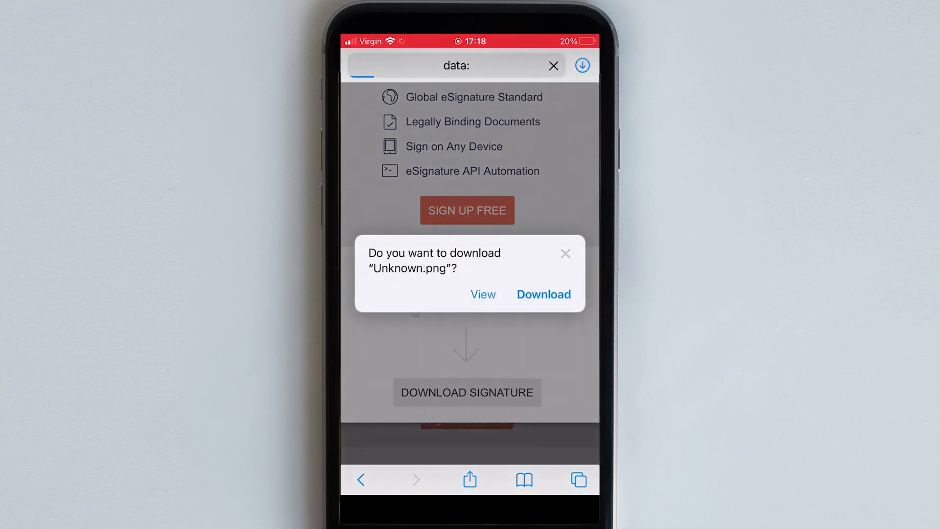
click(564, 253)
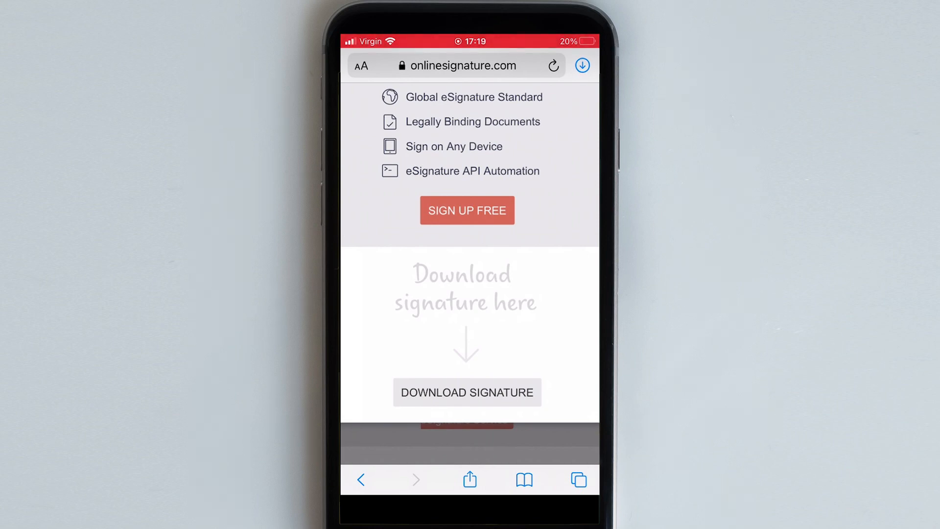
click(581, 64)
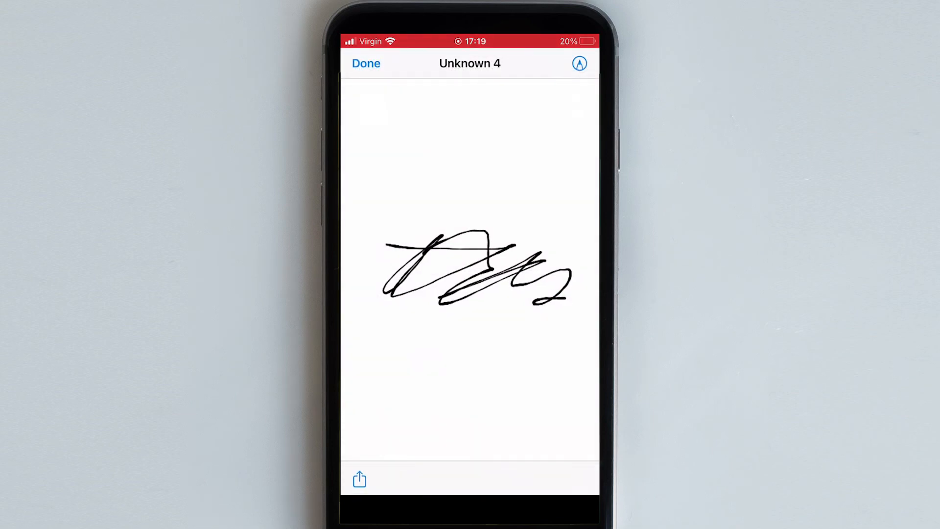
Share the signature image Unknown 4.png via Mail and send the email
click(359, 479)
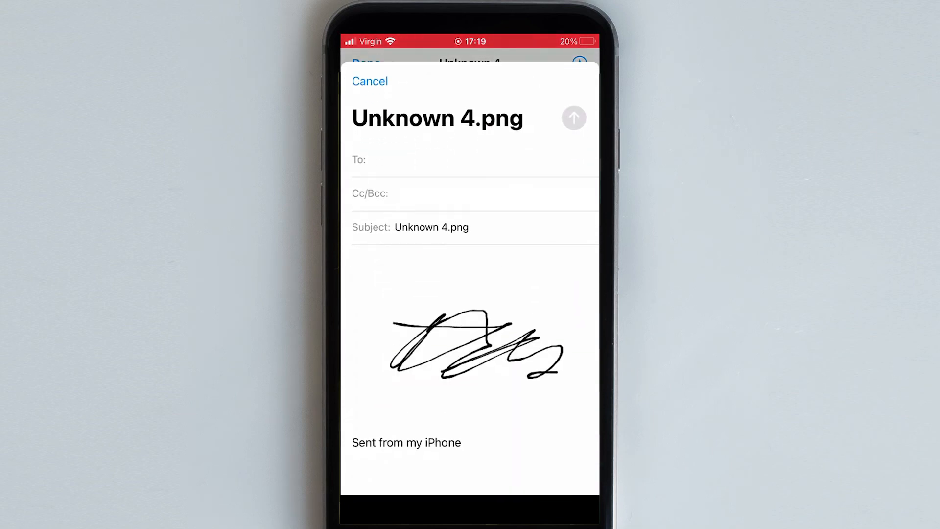
click(420, 159)
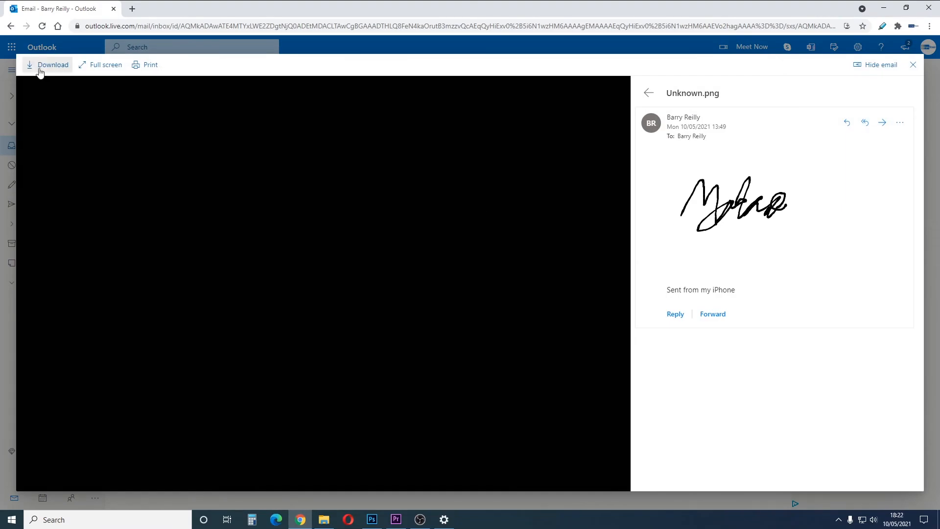
mouse_move(51, 70)
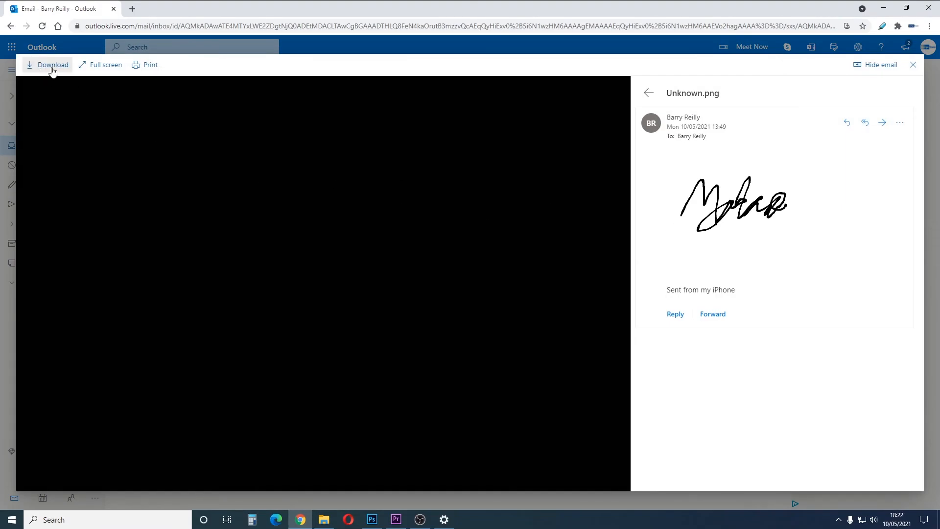
Download the Unknown.png attachment from Outlook and reveal it in its folder
click(52, 65)
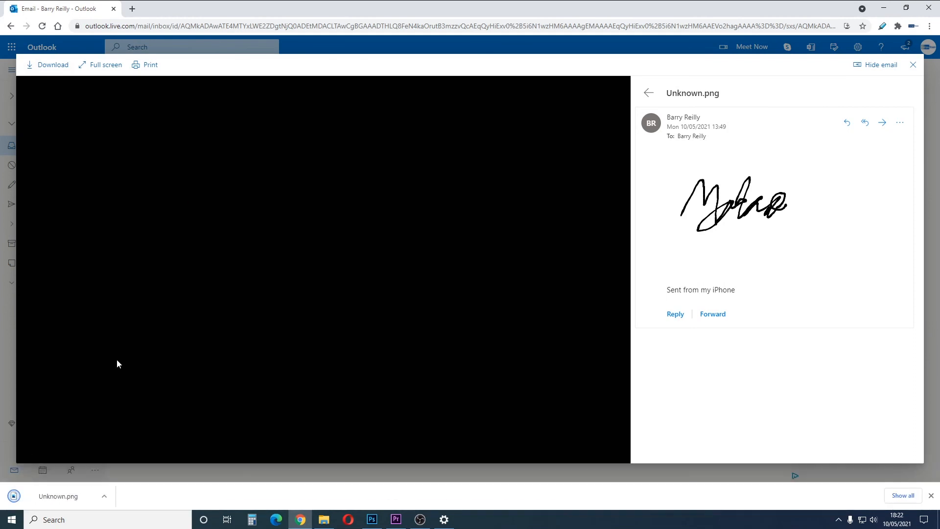
click(100, 496)
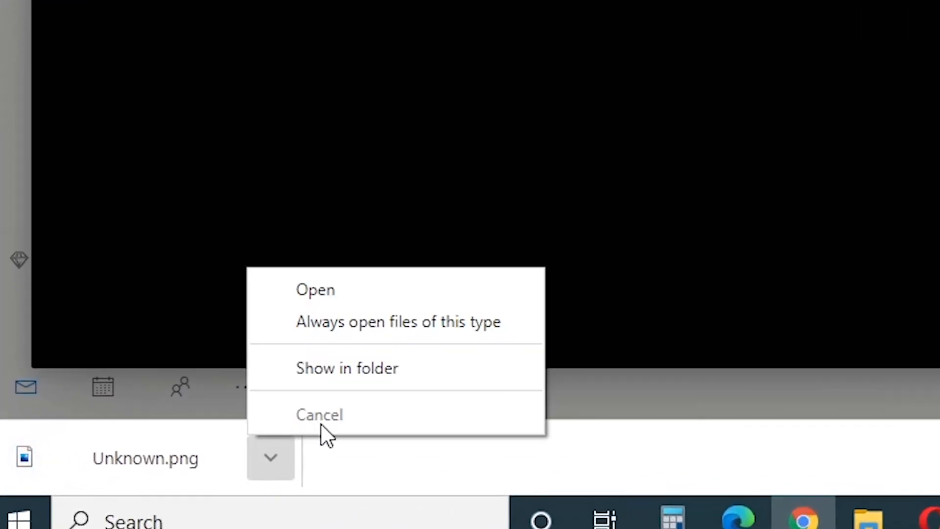
click(347, 369)
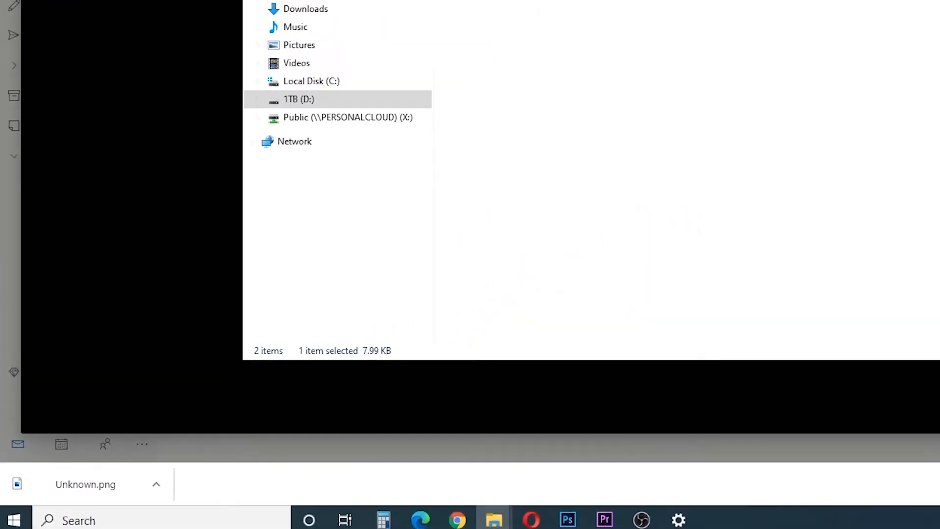
Open Unknown.png with Paint from its context menu
right_click(316, 82)
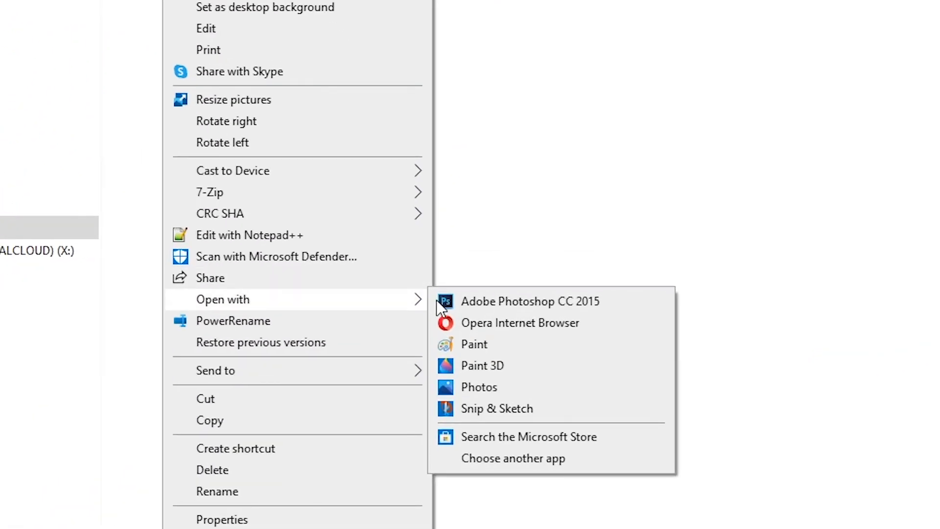
mouse_move(474, 344)
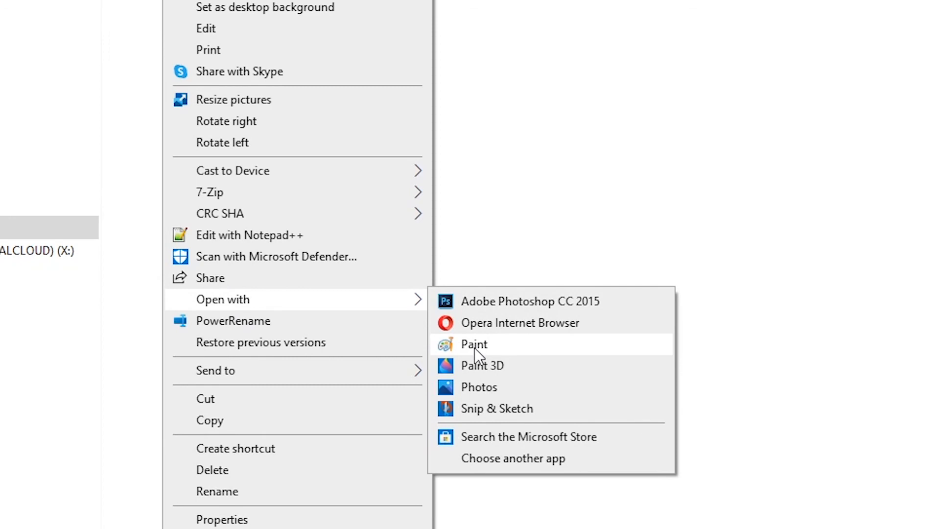
click(473, 344)
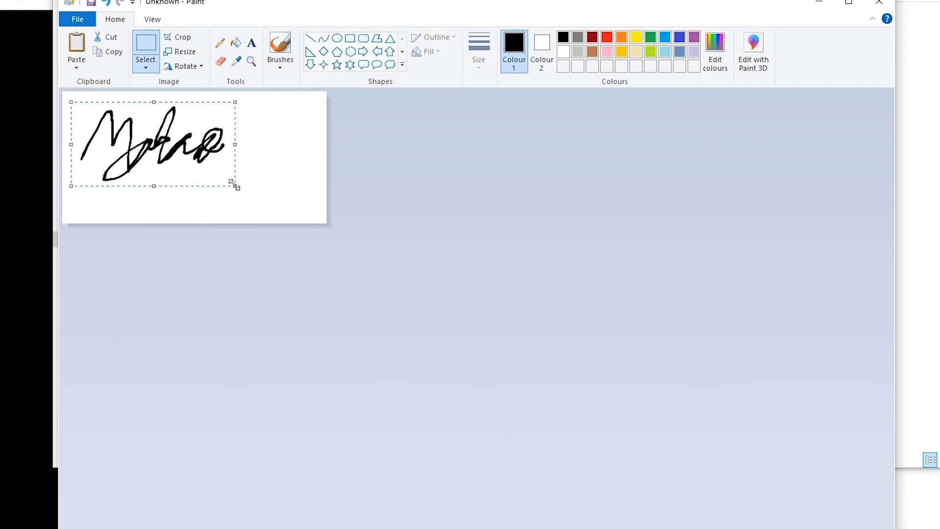
Crop to the signature and save it as Signature.png in Downloads, accepting the transparency warning
click(182, 36)
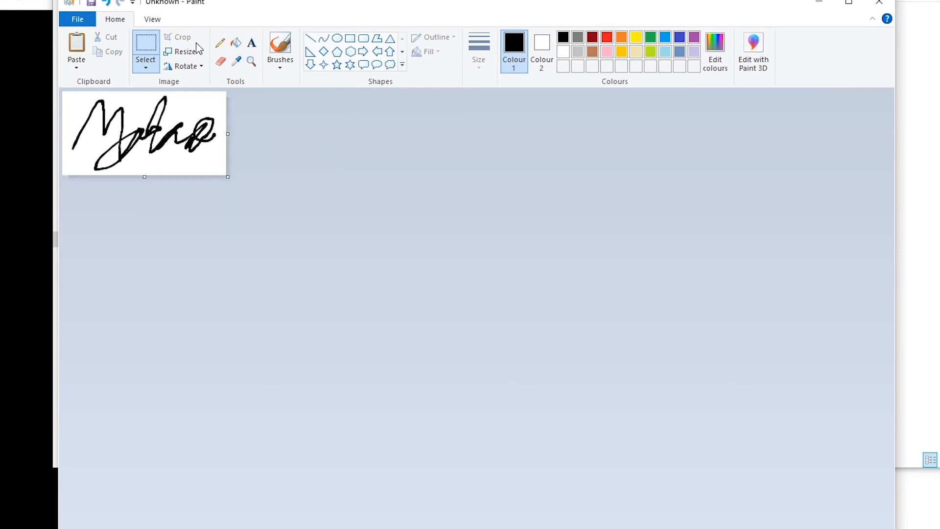
click(77, 19)
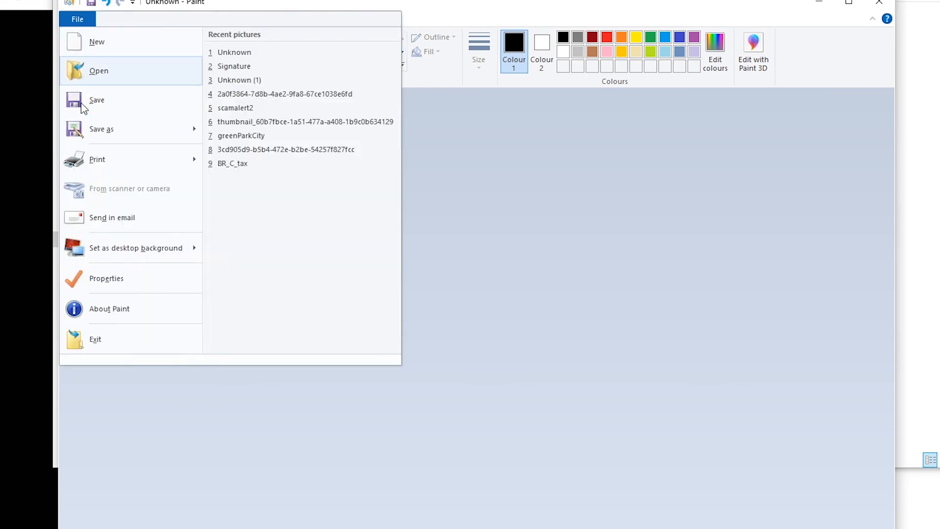
click(97, 100)
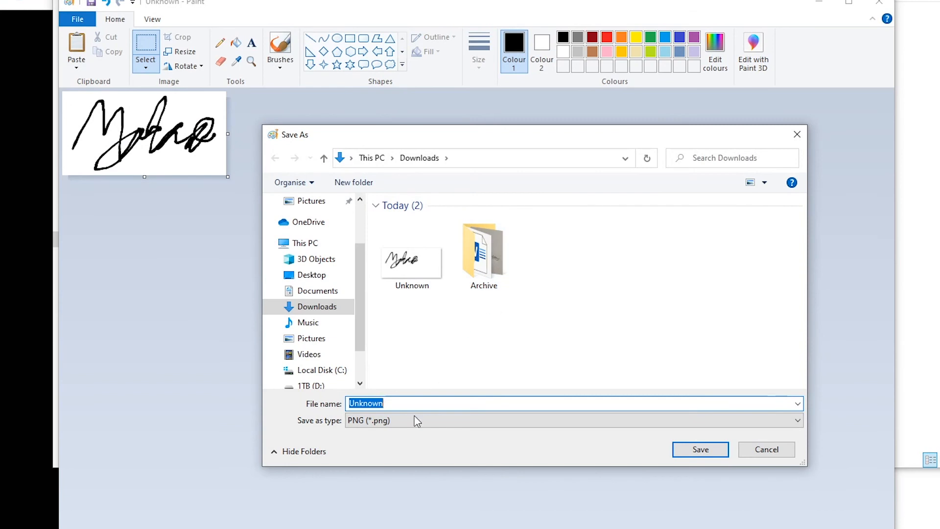
text(Signature)
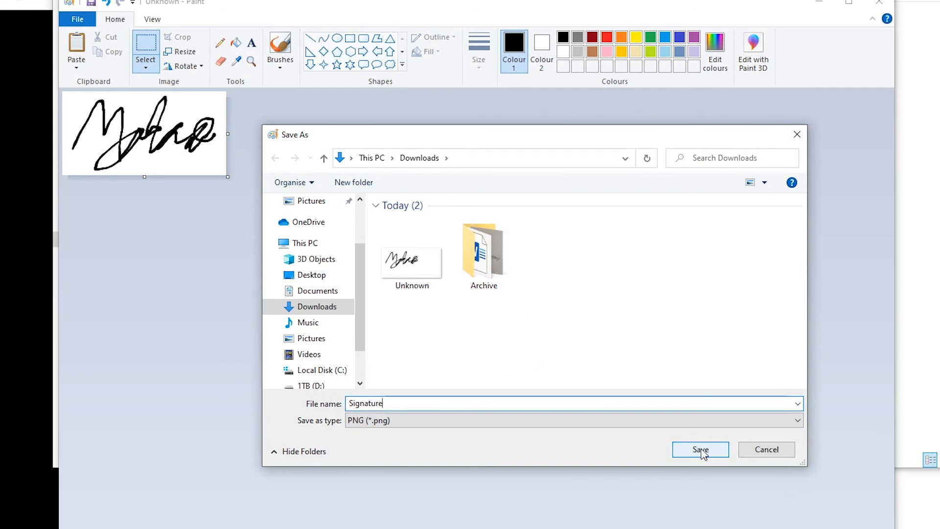
click(699, 450)
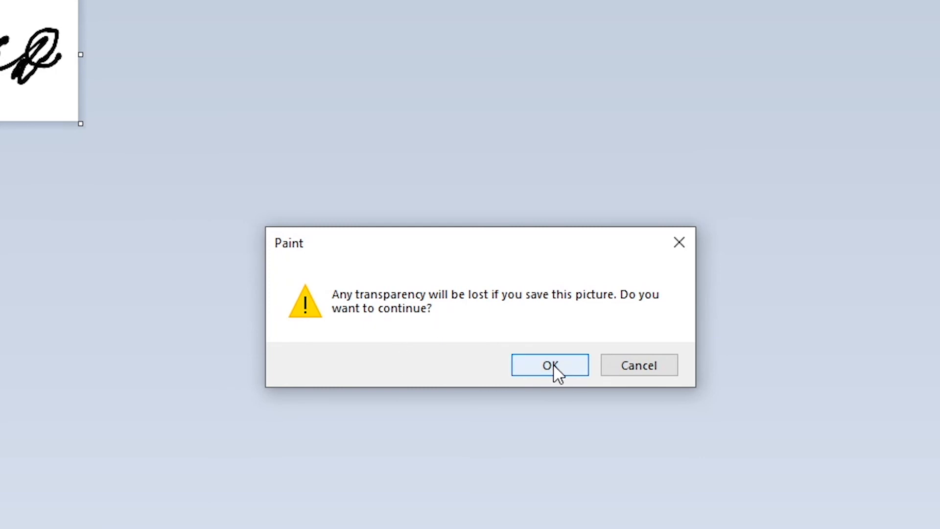
click(549, 365)
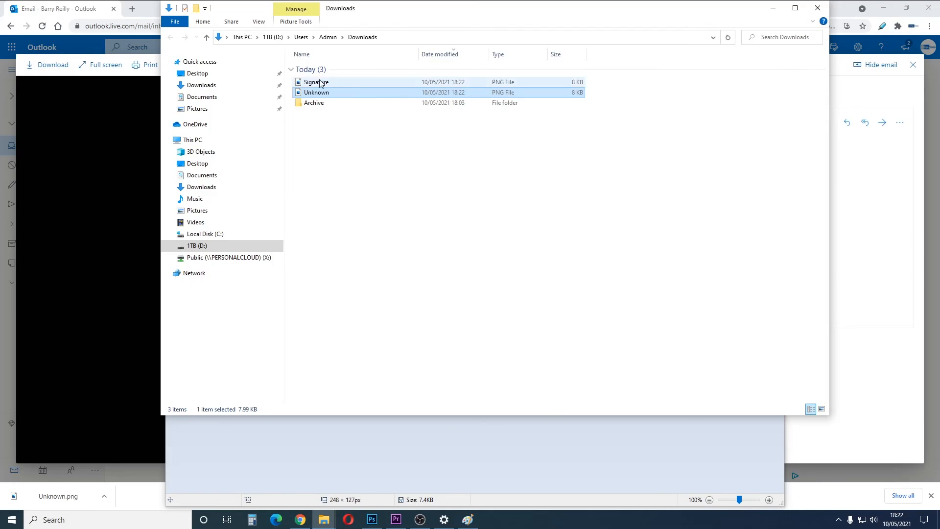
double_click(316, 81)
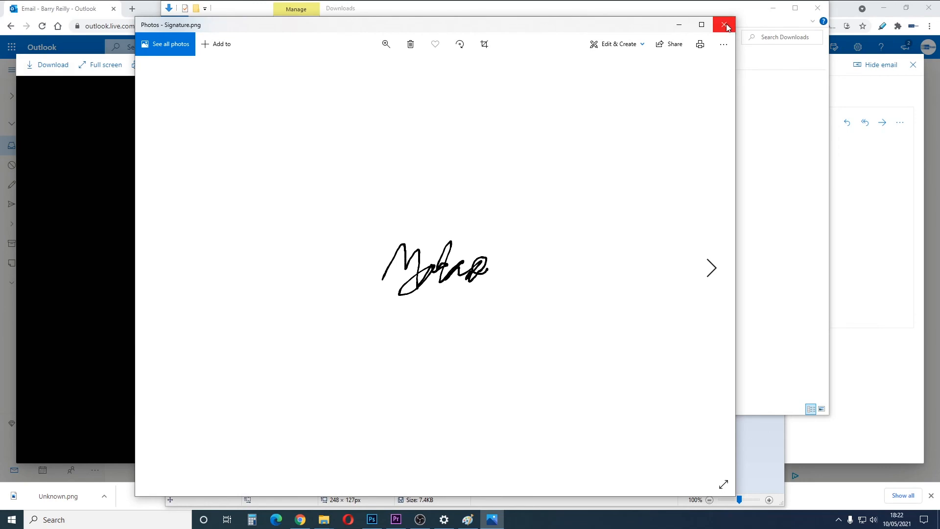
click(725, 25)
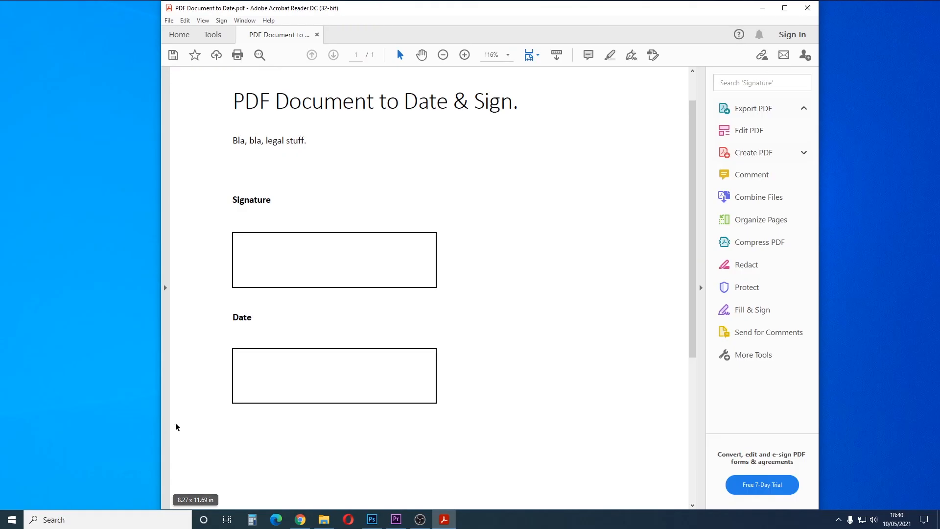
mouse_move(255, 168)
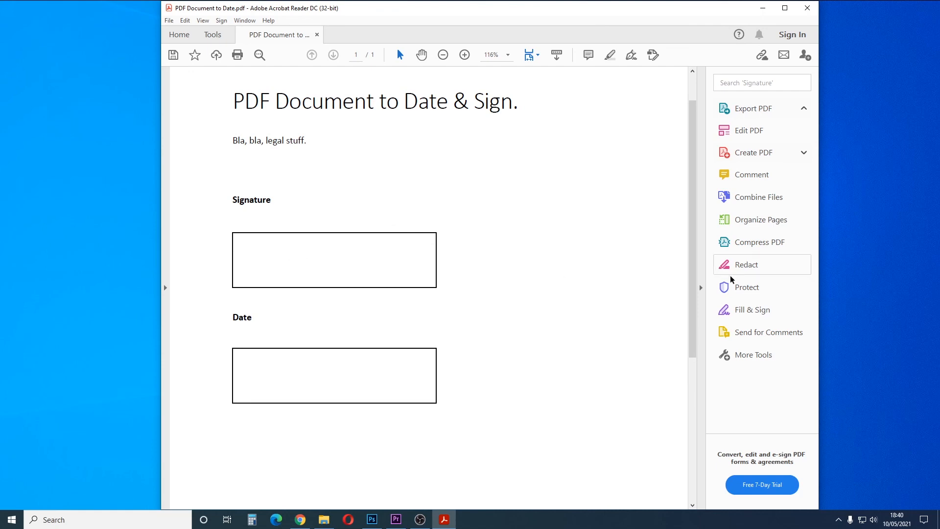
mouse_move(752, 310)
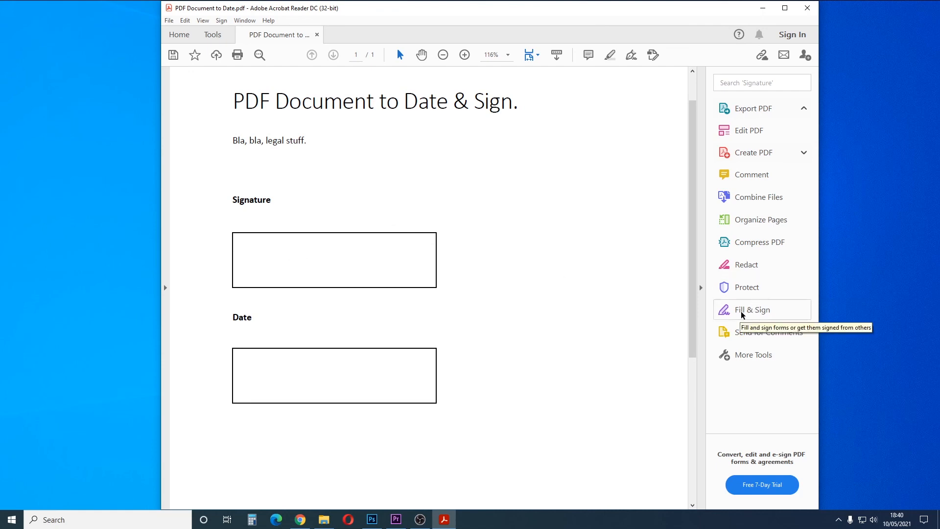
mouse_move(211, 39)
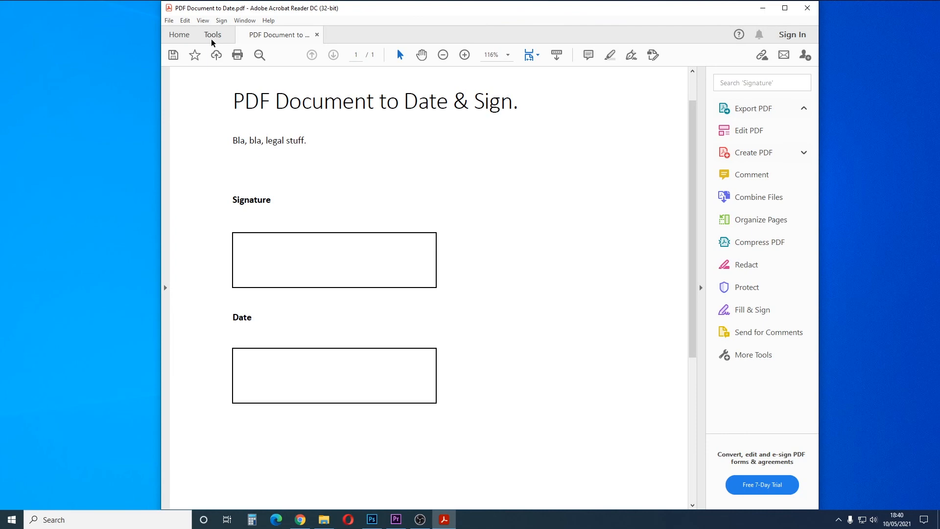
Start the Fill & Sign tool on the unsigned PDF form
click(212, 34)
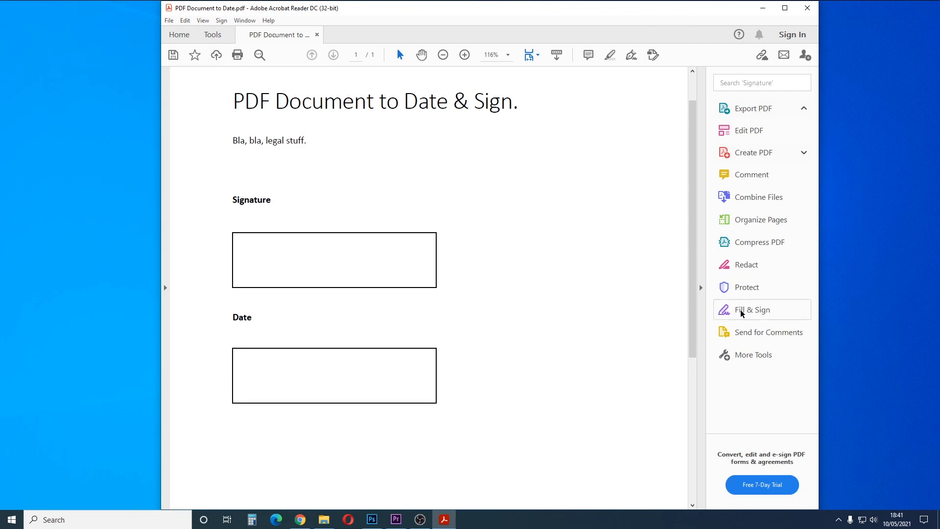
click(751, 310)
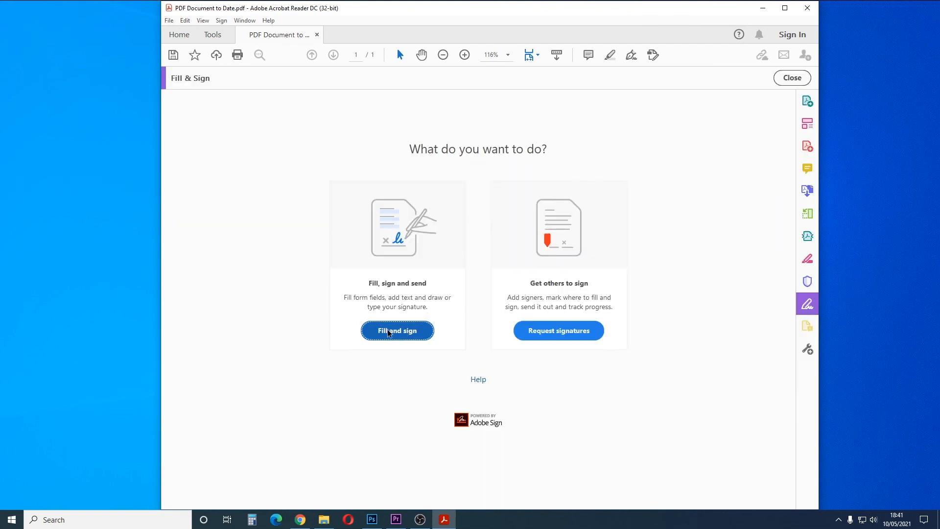
Add a signature from the Signature.png image and place it inside the form's Signature box
click(396, 330)
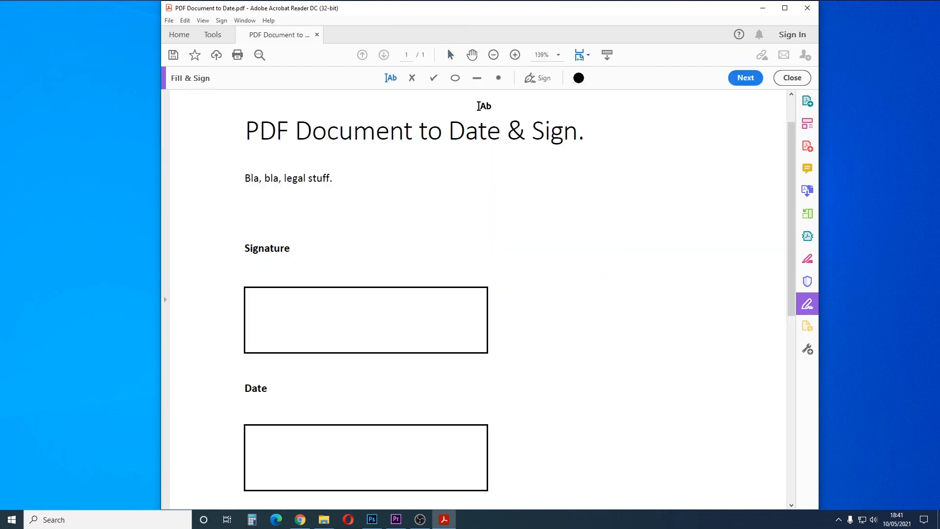
click(544, 78)
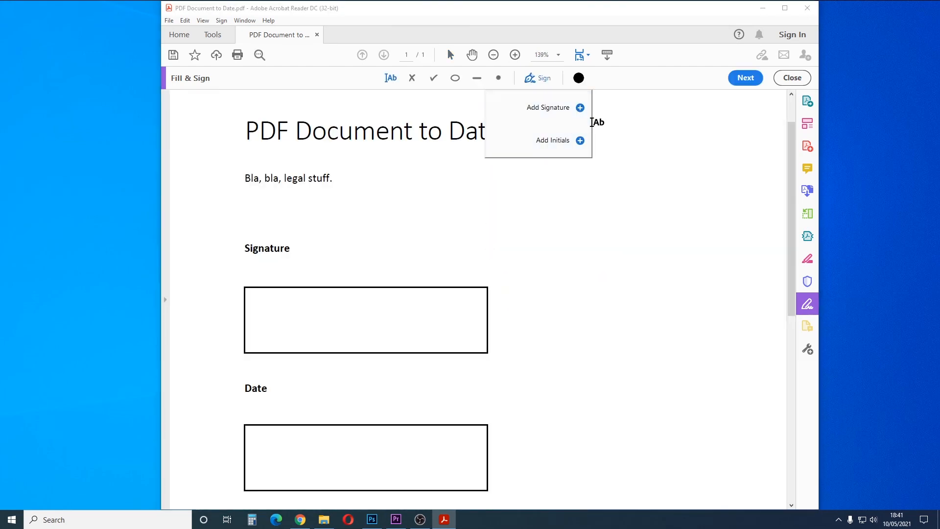
click(548, 108)
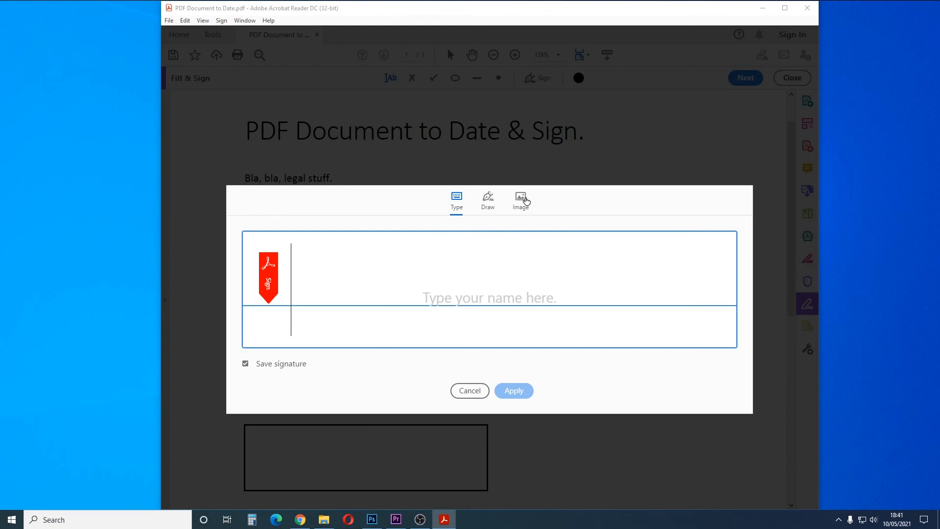
click(520, 201)
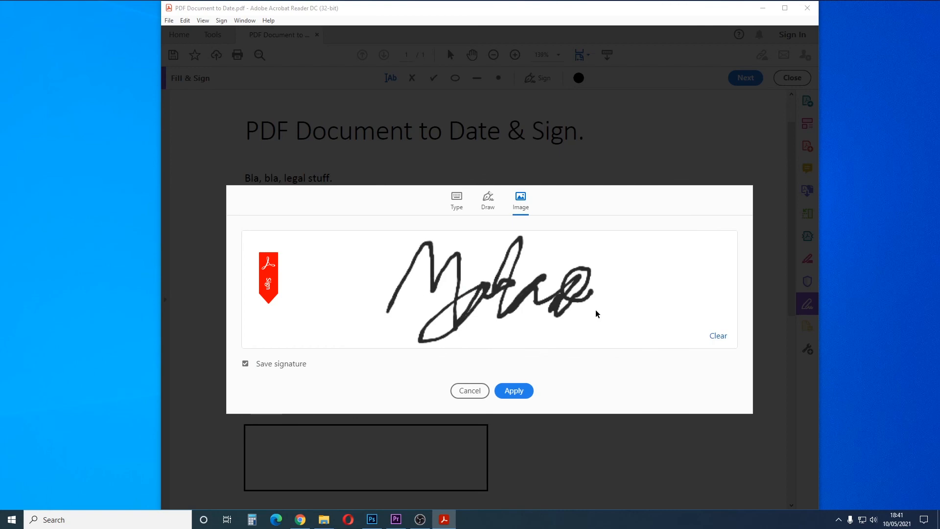
click(718, 335)
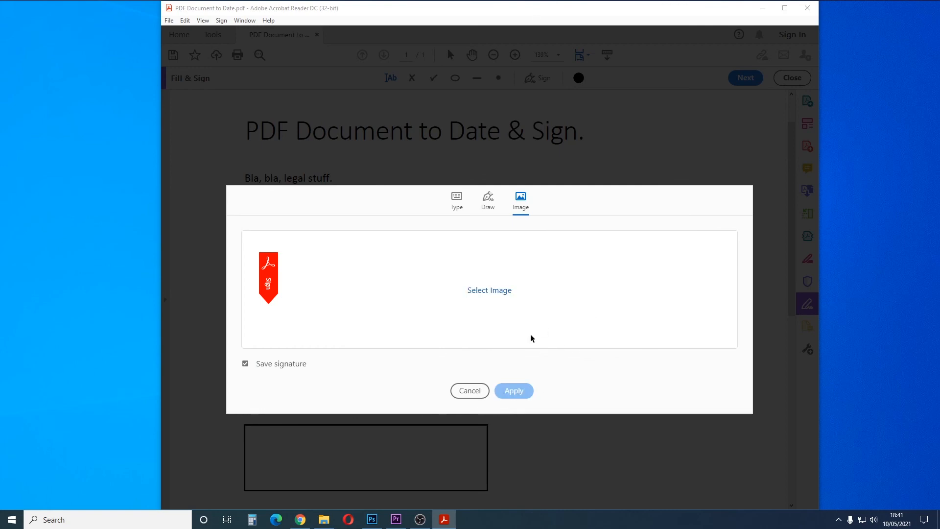
click(512, 391)
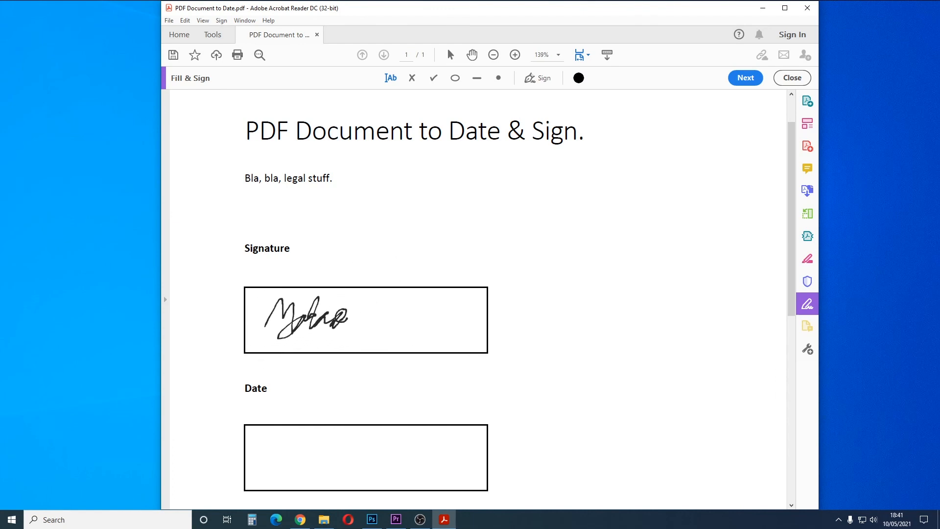
click(306, 317)
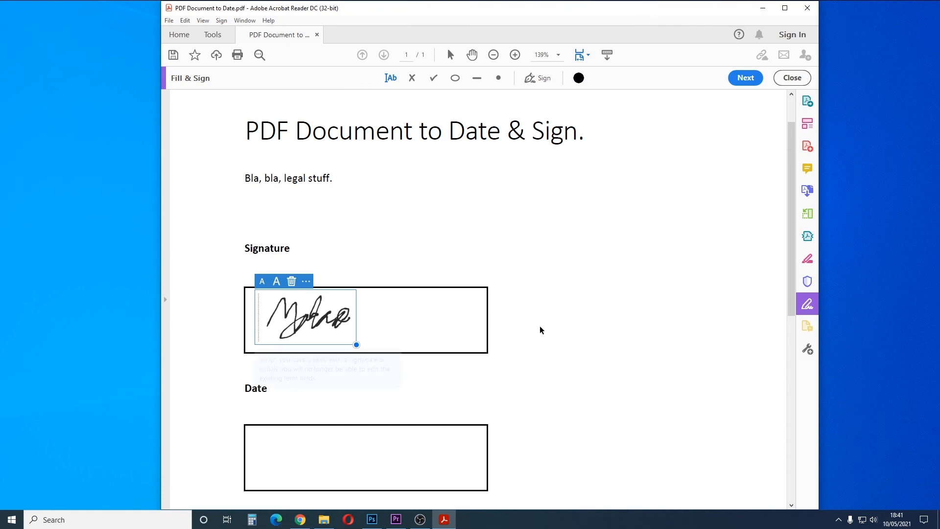
Enter 10/05 in the Date box, accepting the 10/05/21 suggestion
click(365, 434)
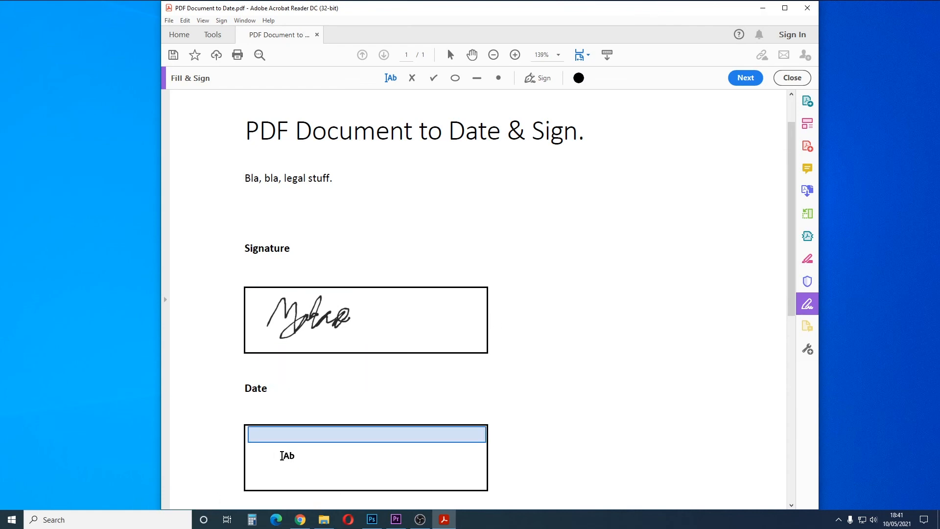
click(365, 435)
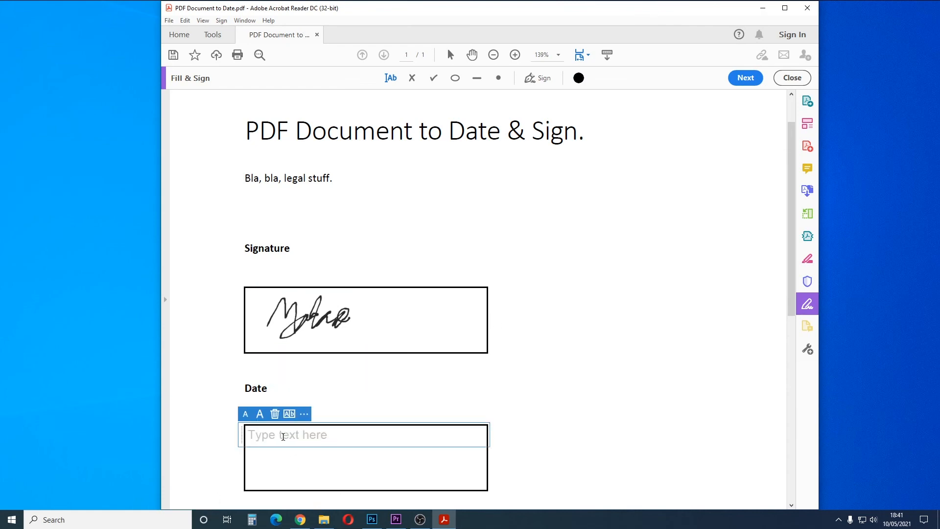
text(10)
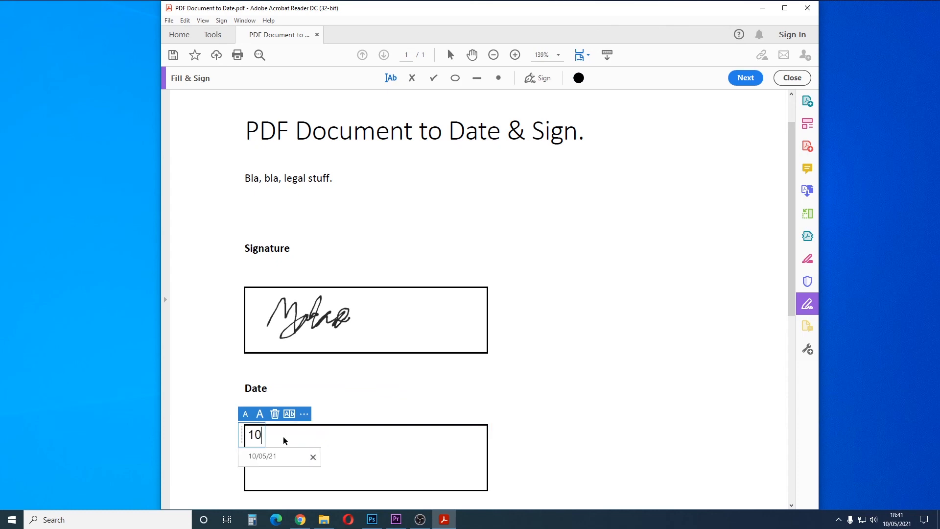
text(/05/21)
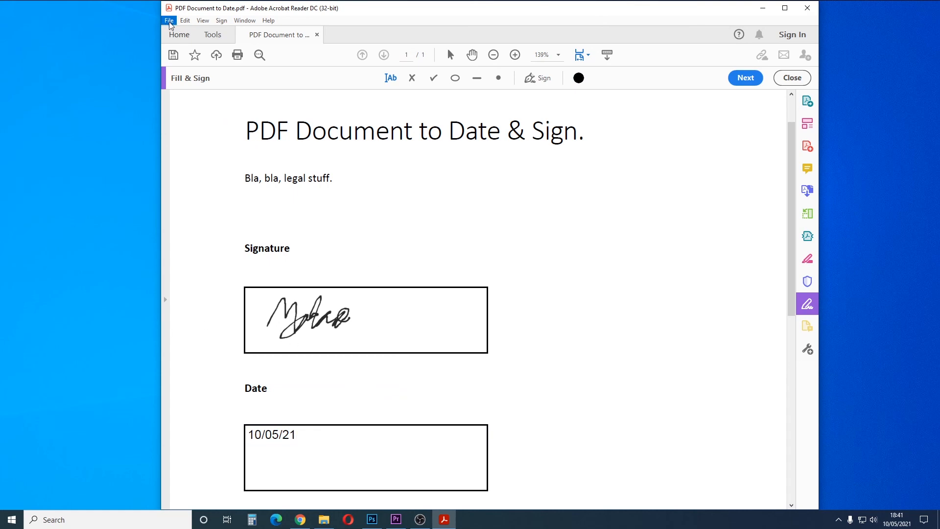
mouse_move(174, 55)
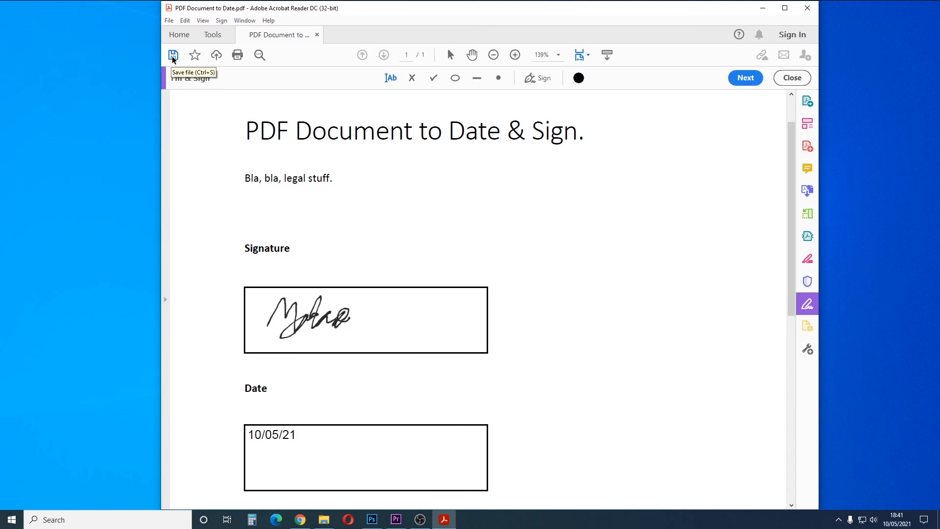